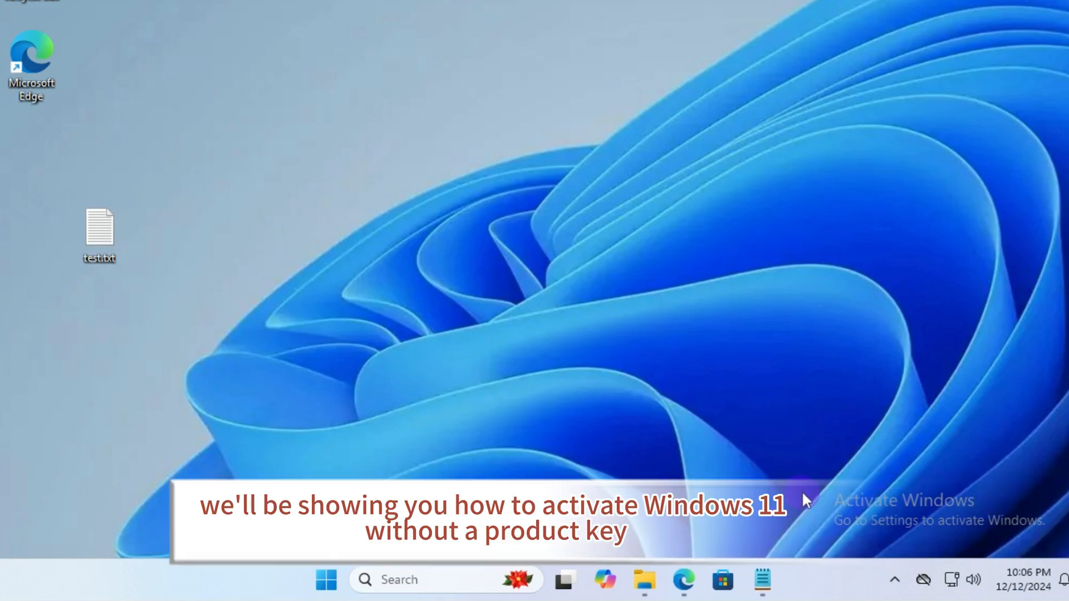
mouse_move(950, 545)
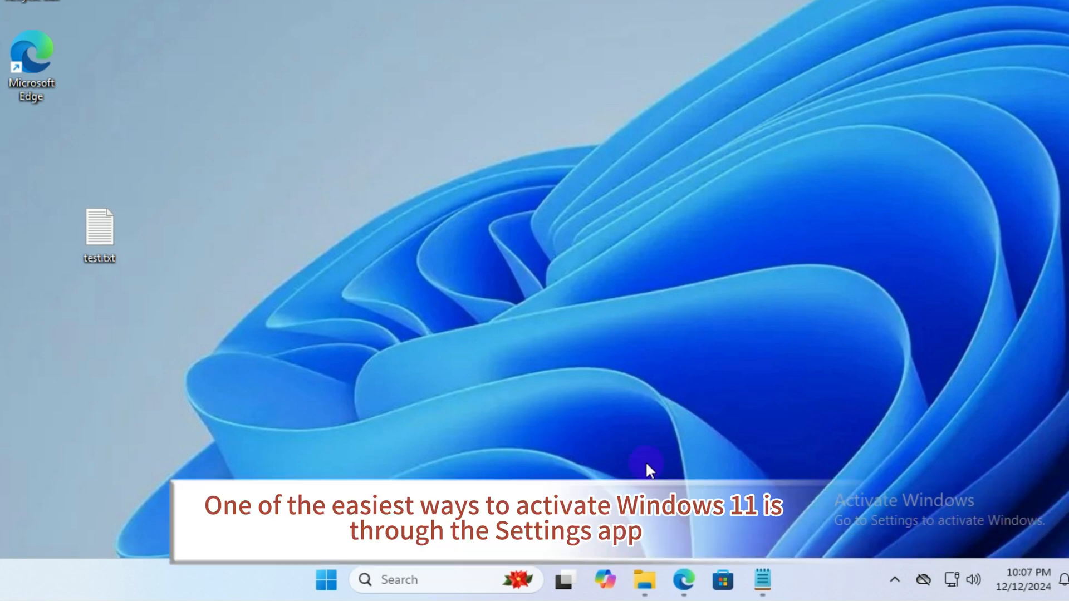
- Launch Windows Settings from the taskbar, showing the Home page's activation notice
click(99, 234)
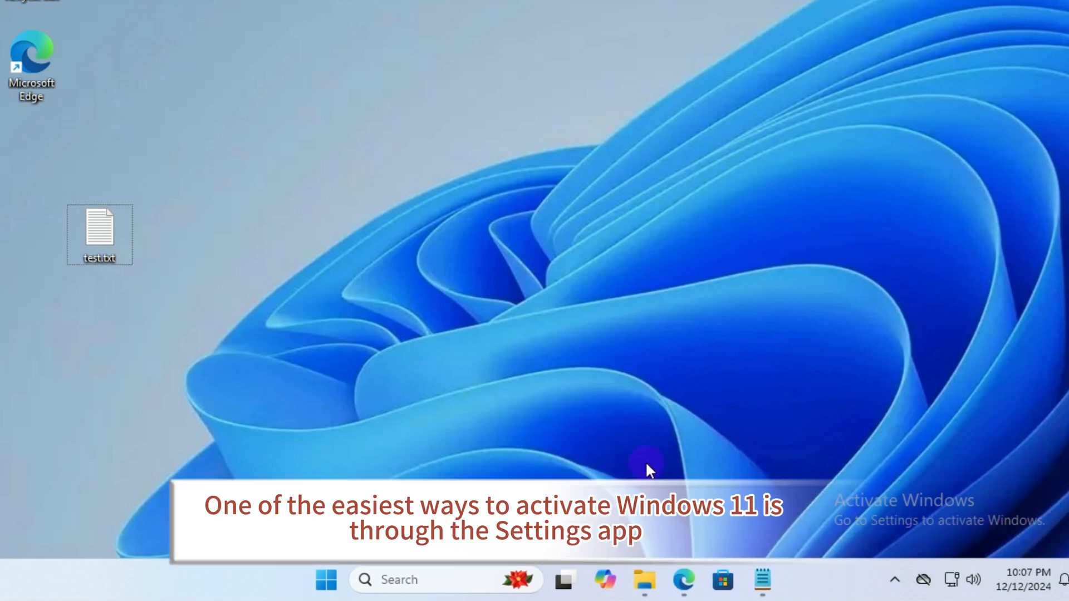
click(781, 579)
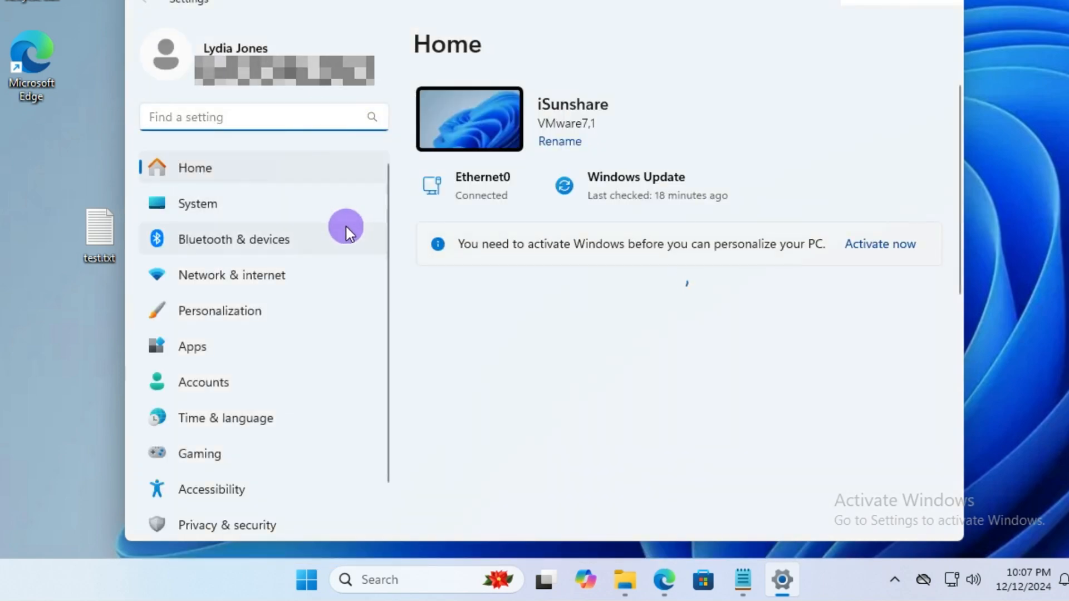
- Go to System > Activation to view Not active status and error 0x8007232B
click(197, 203)
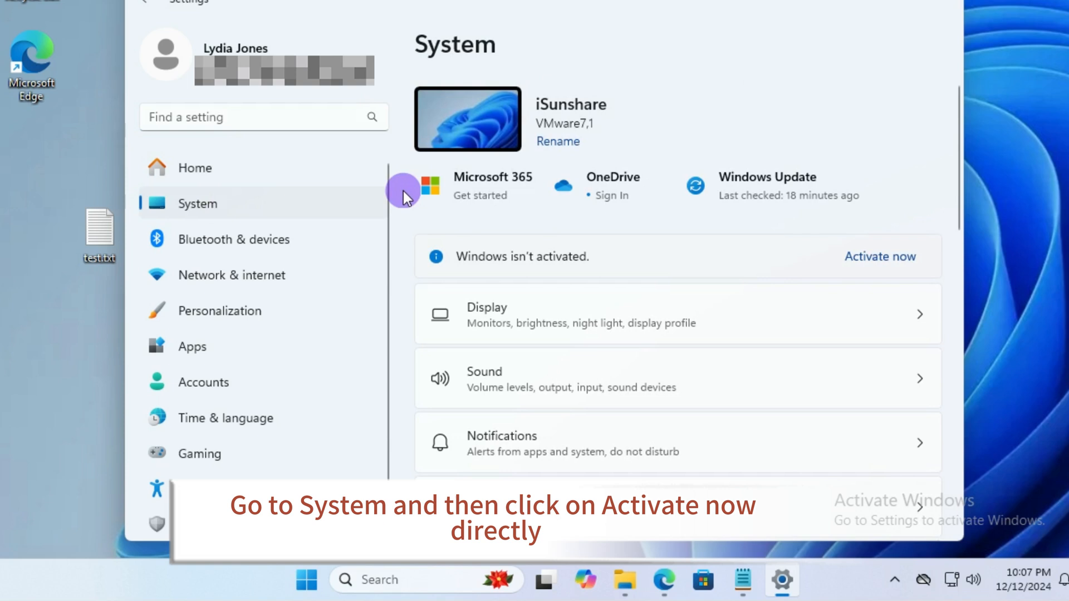
mouse_move(880, 256)
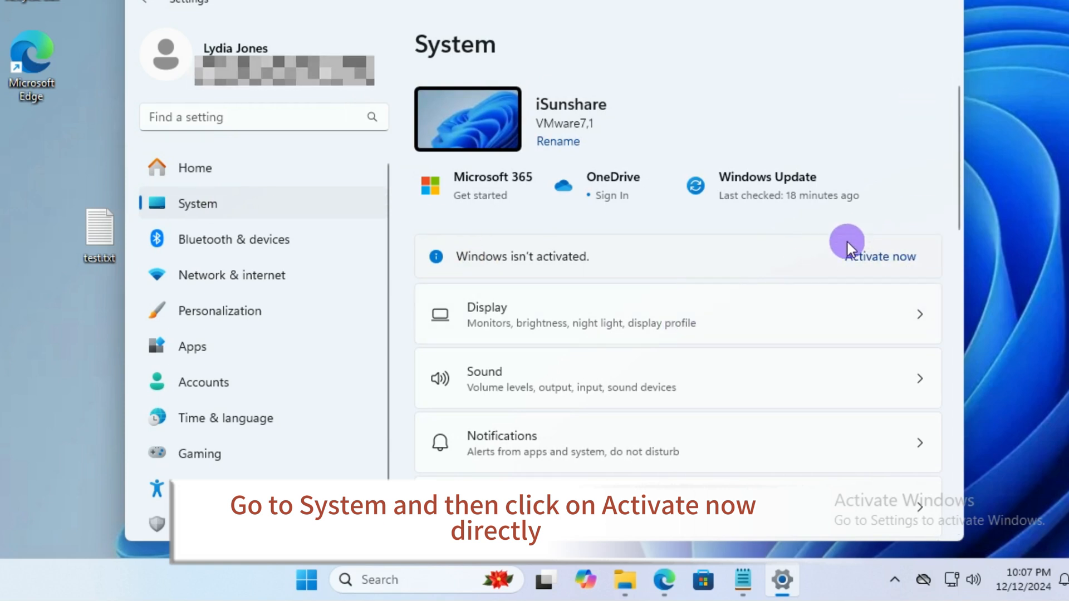
click(879, 256)
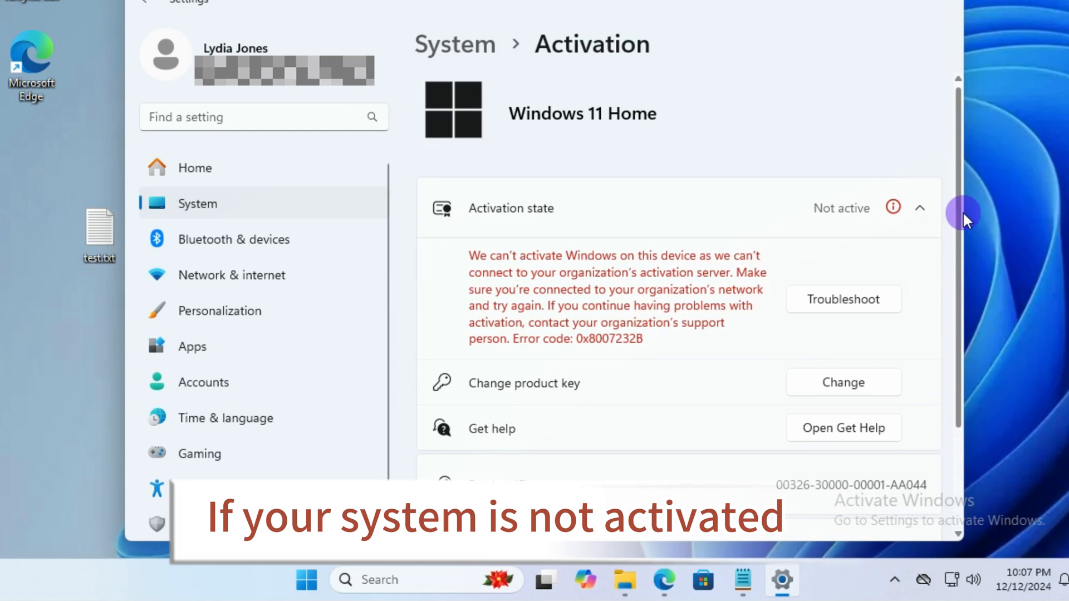
scroll(down, 3)
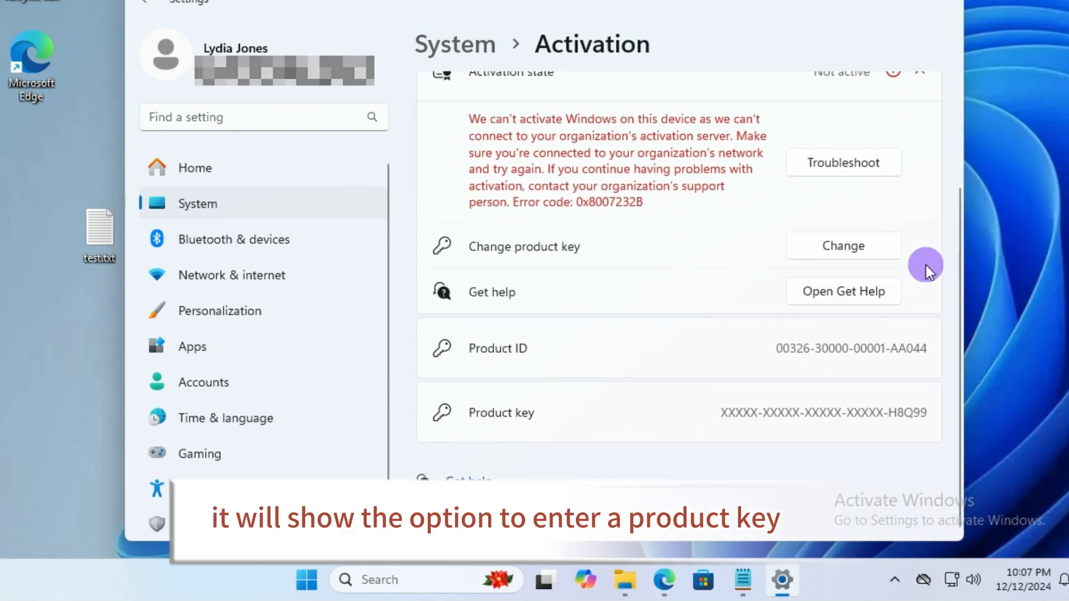
scroll(up, 3)
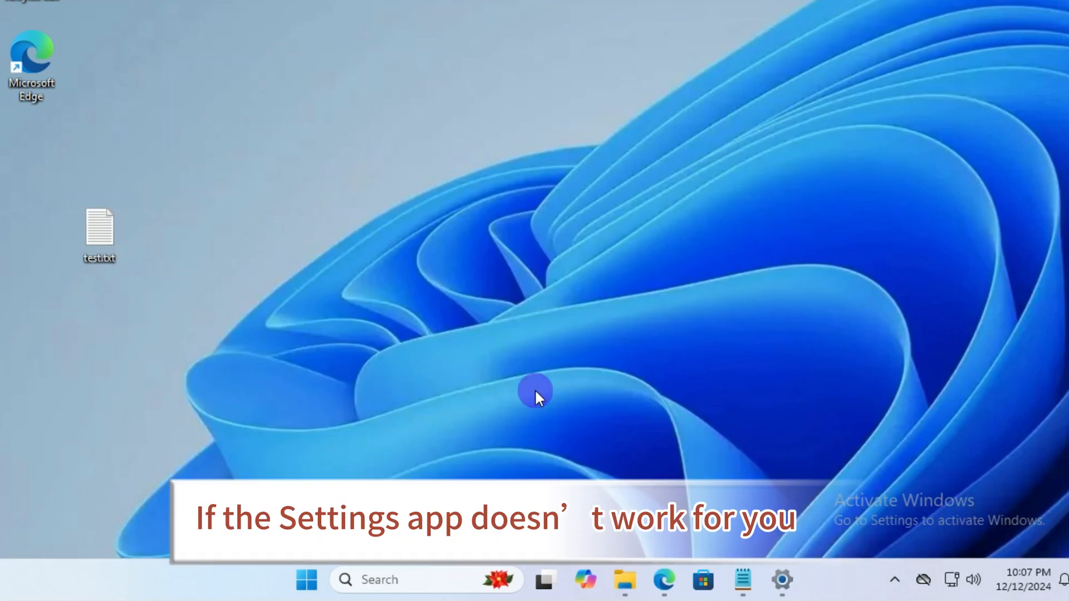
mouse_move(443, 464)
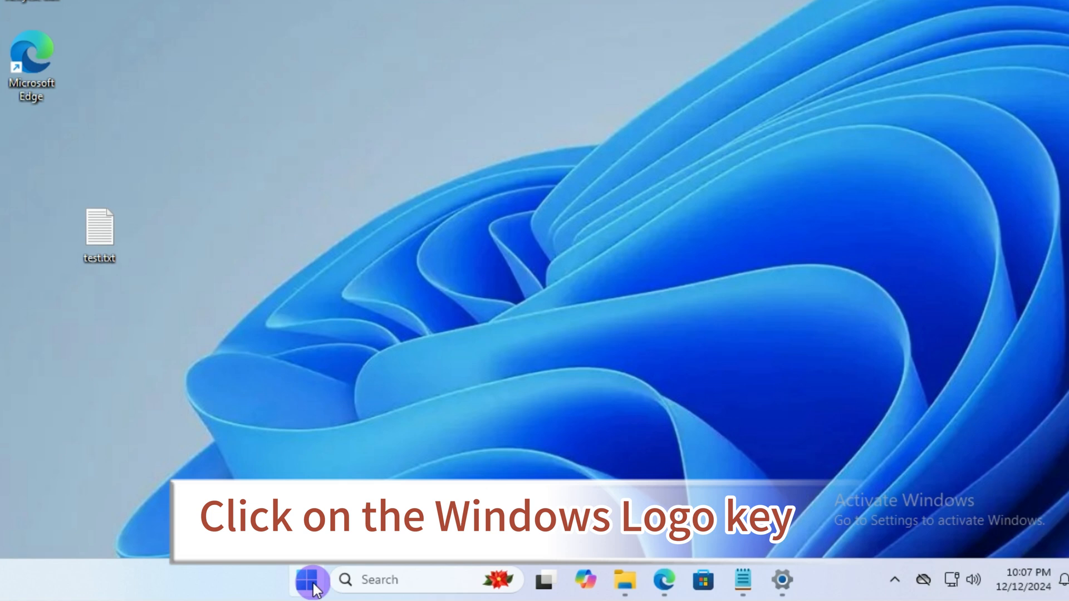
- Launch Terminal (Admin) from the Start button's quick system menu
right_click(310, 580)
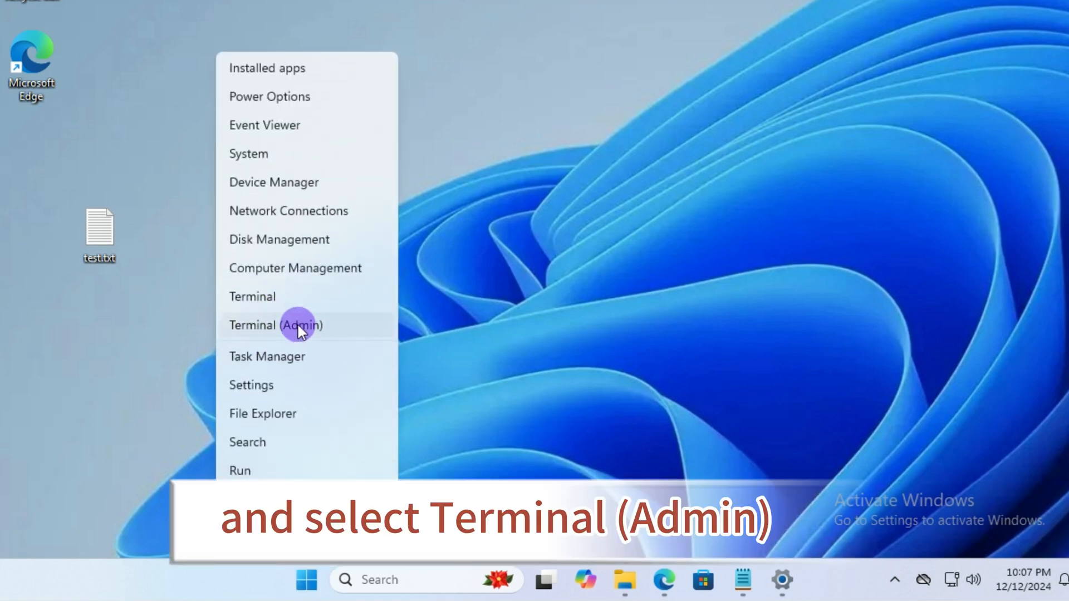
click(275, 325)
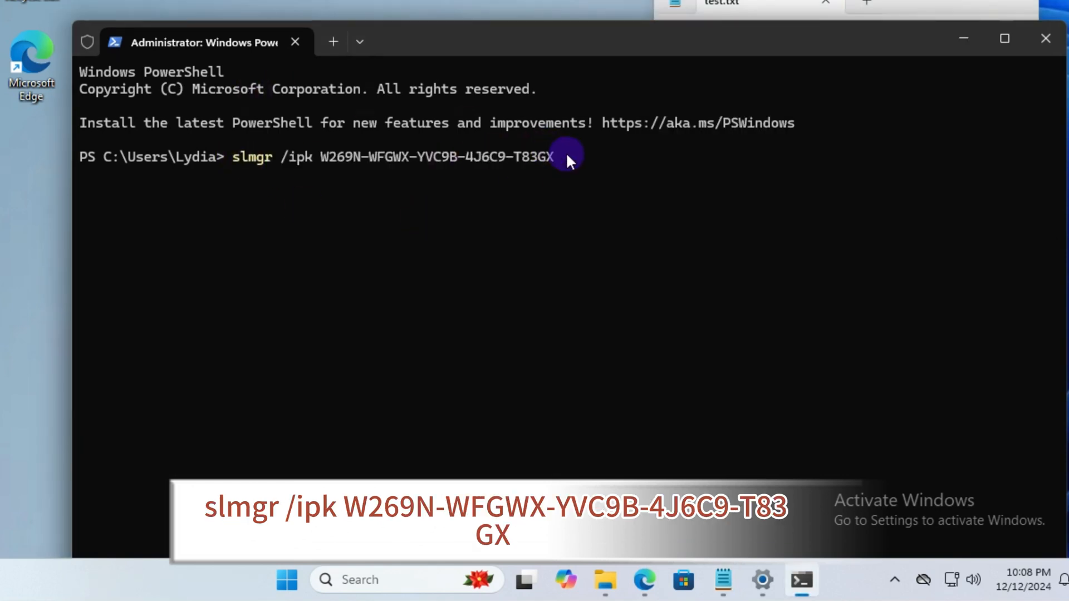
mouse_move(558, 186)
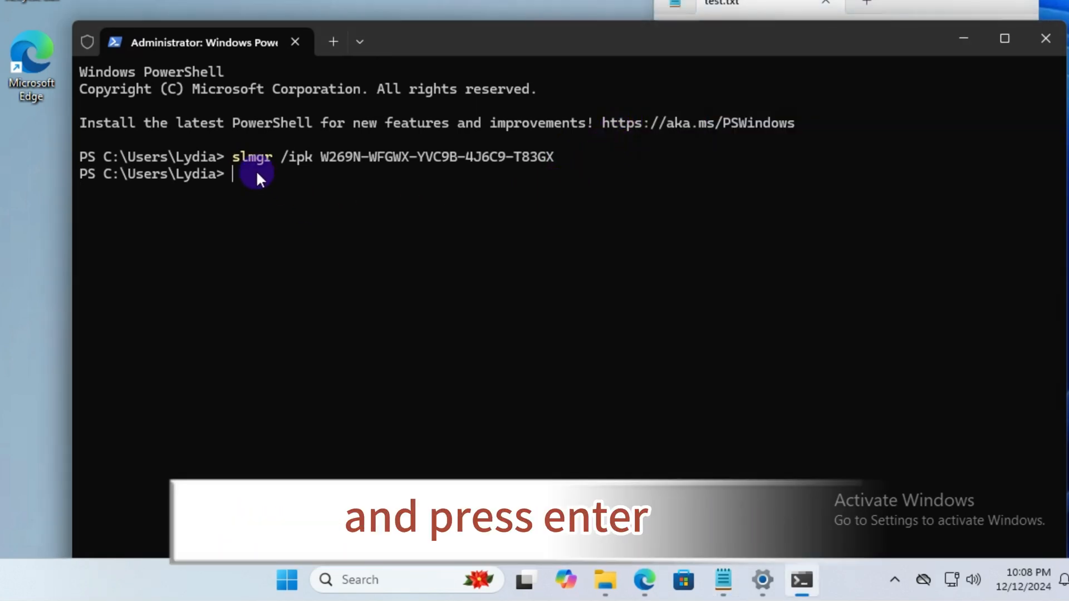
- Set the KMS server to kms.03k.org and attempt activation, dismissing both messages
text(slmgr /skms kms.03k.org)
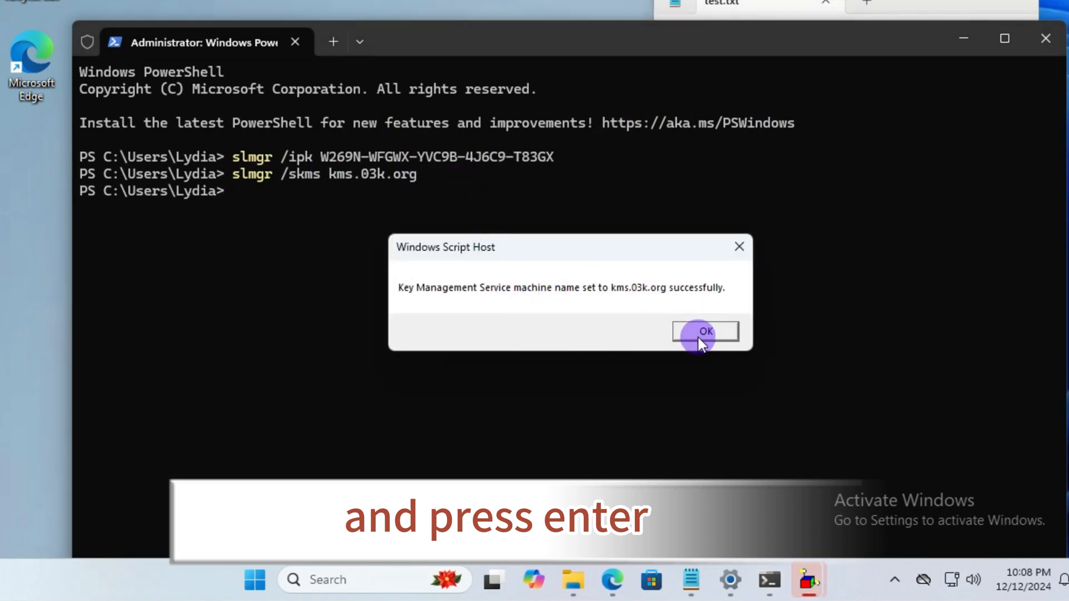
click(704, 332)
text(slmgr /ato)
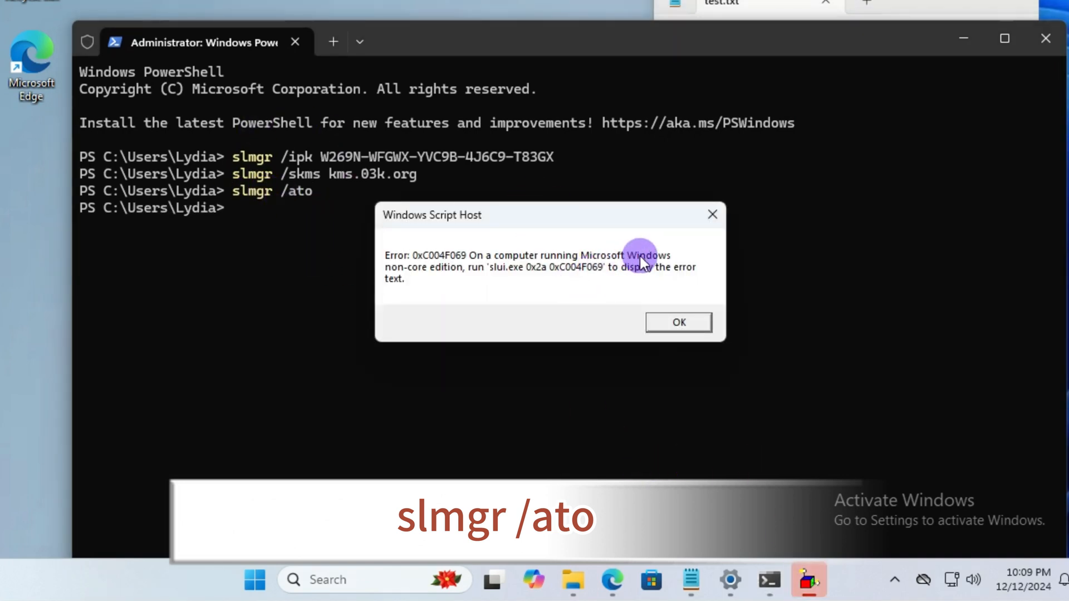
click(677, 322)
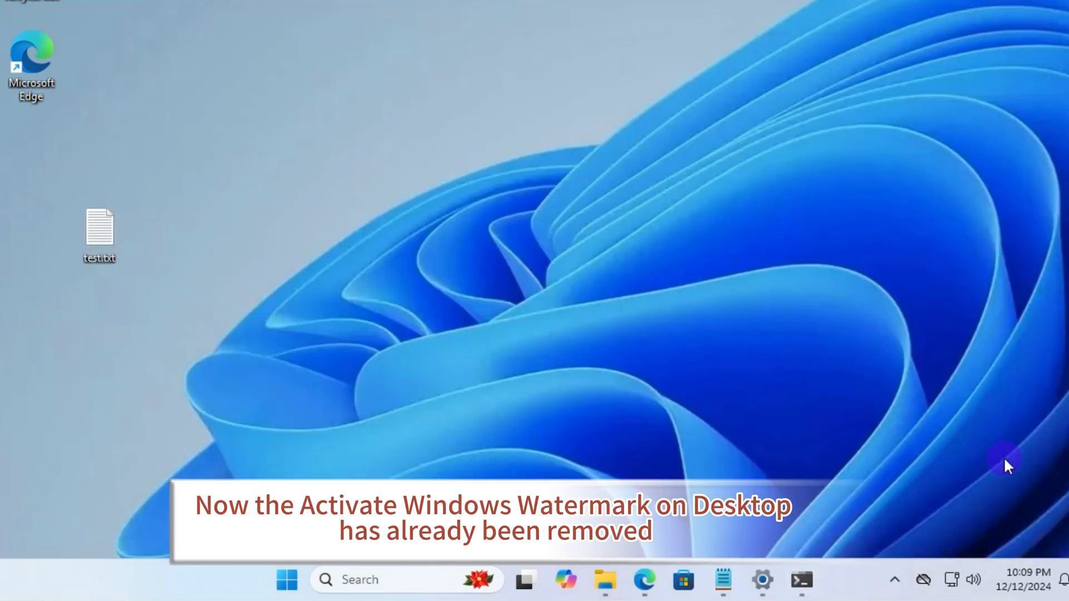
- Reopen Settings and confirm the Activation state for Windows 11 Home reads Active
click(761, 580)
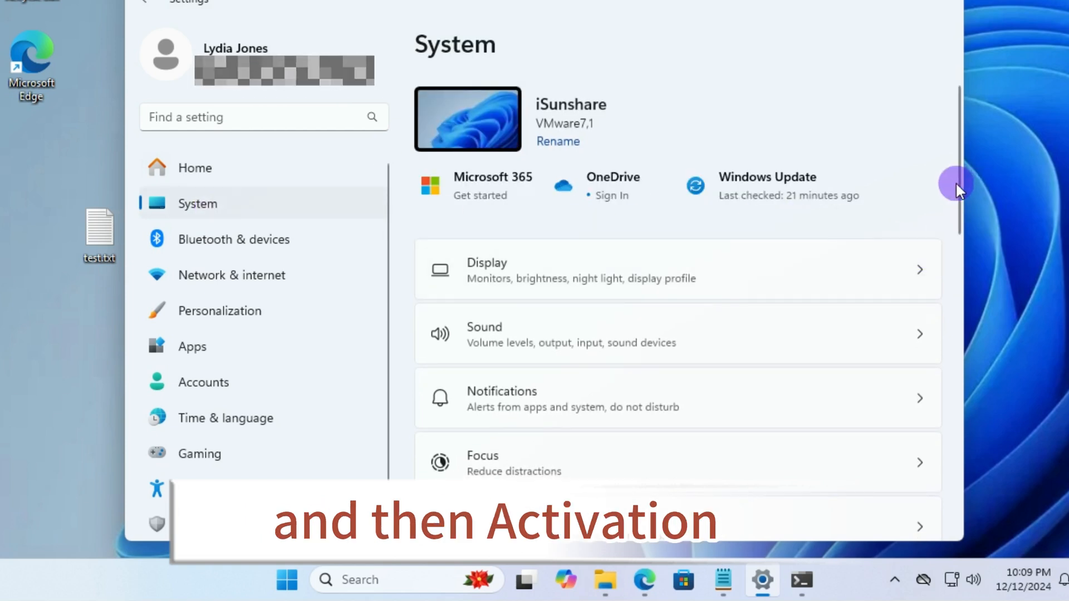
scroll(down, 3)
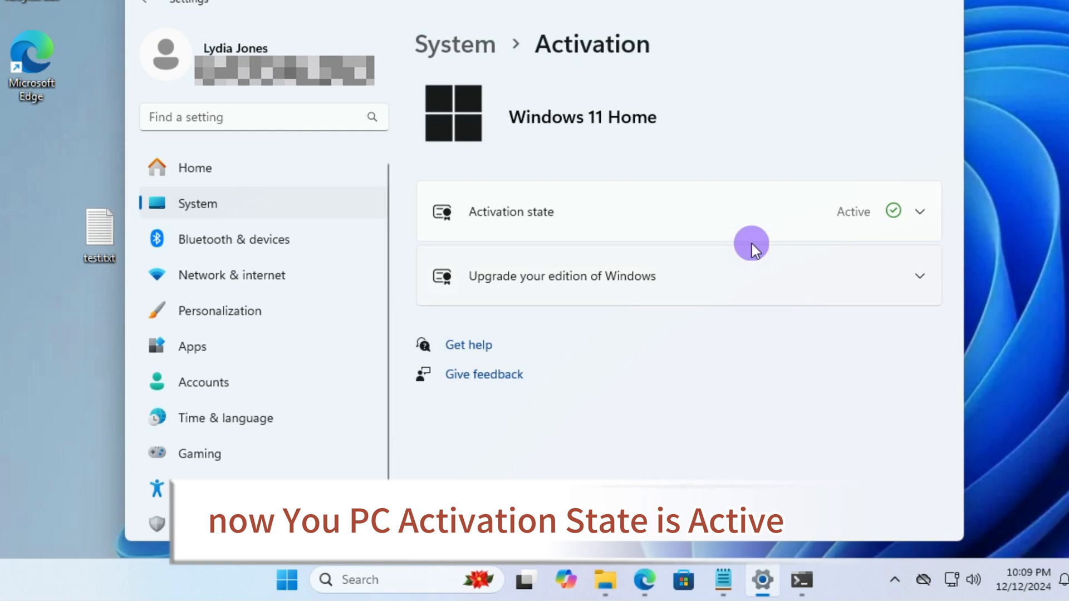
mouse_move(914, 170)
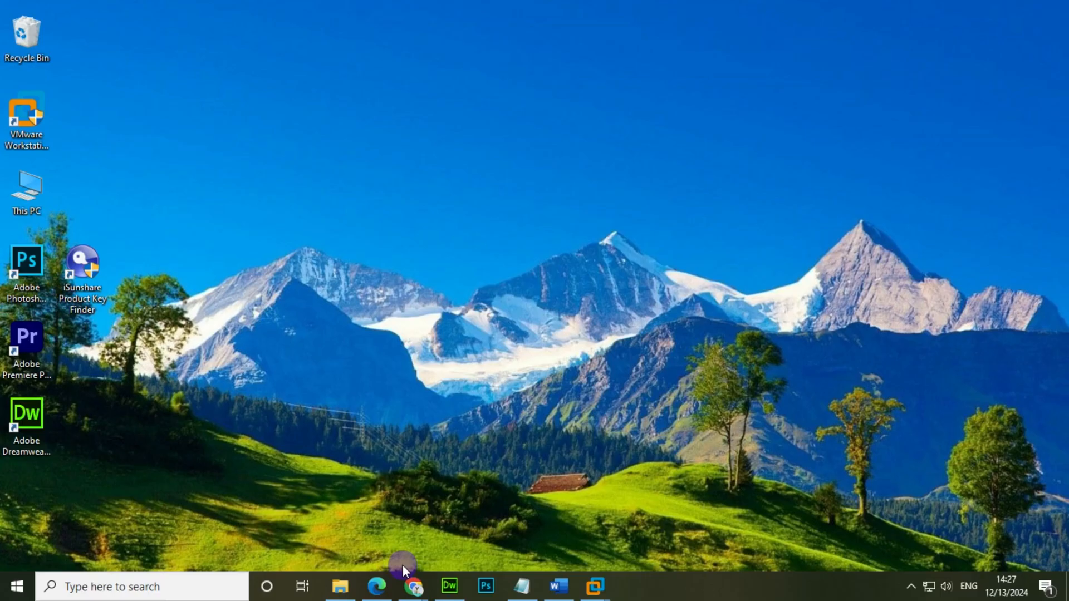
- Open the browser and download the iSunshare Product Key Finder free trial
click(413, 586)
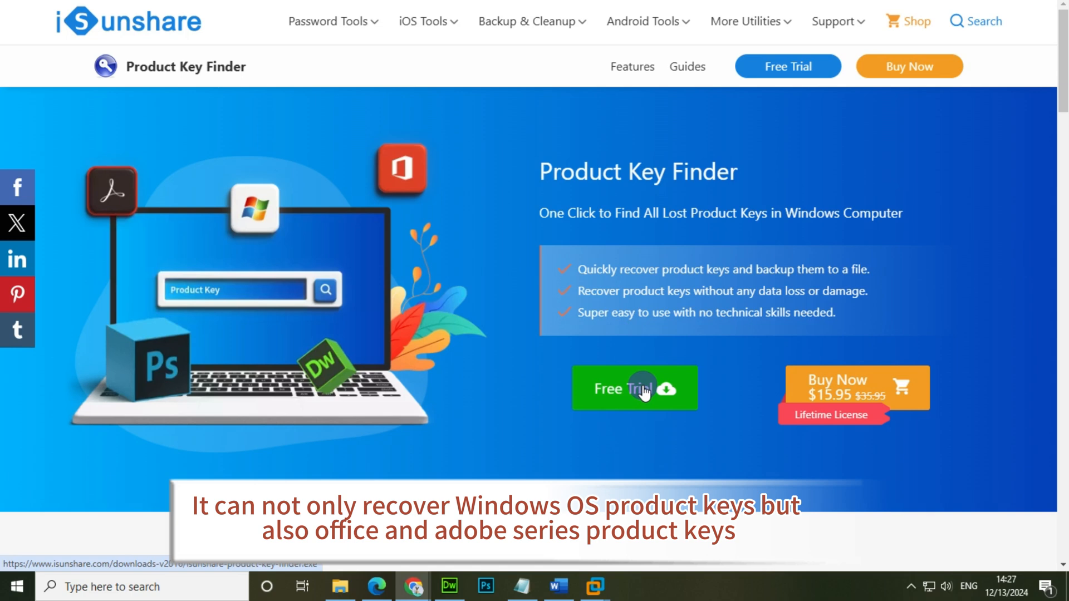
click(634, 388)
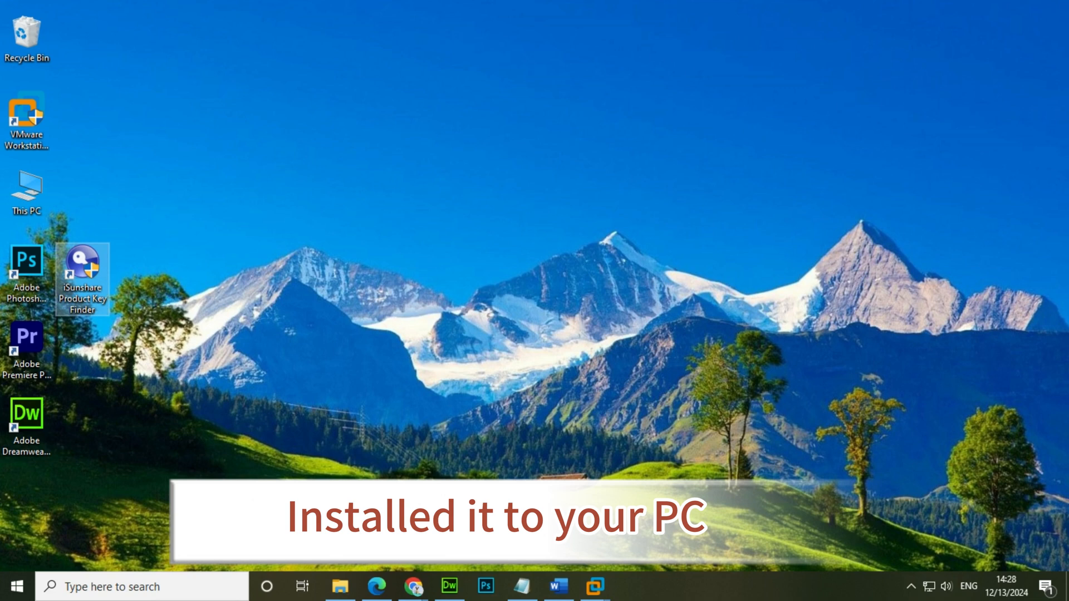
- Launch Product Key Finder and recover product keys, selecting the Windows 10 Pro entry
double_click(81, 266)
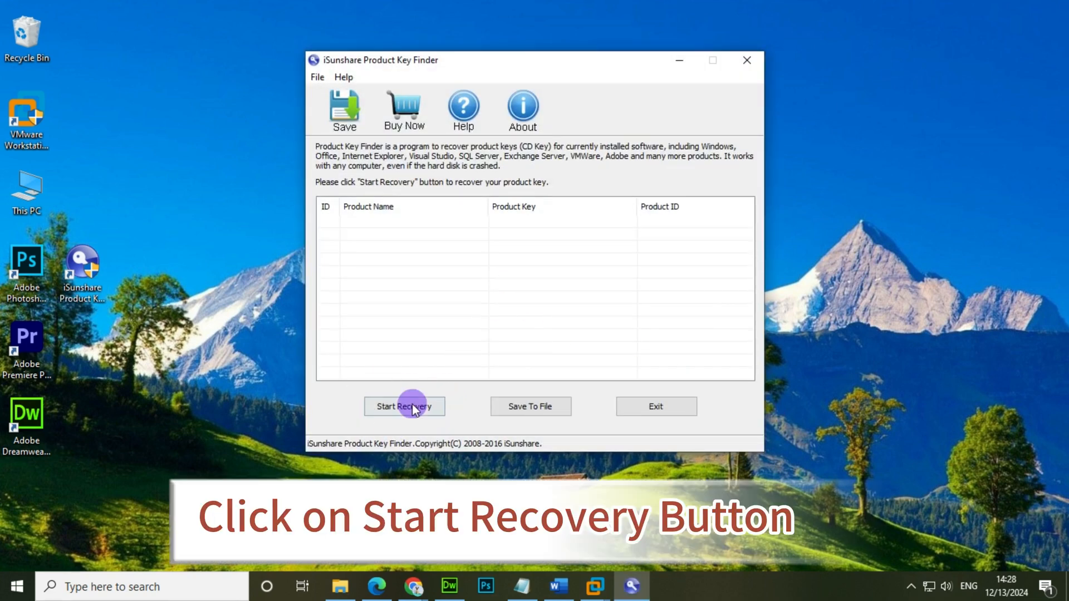
click(403, 406)
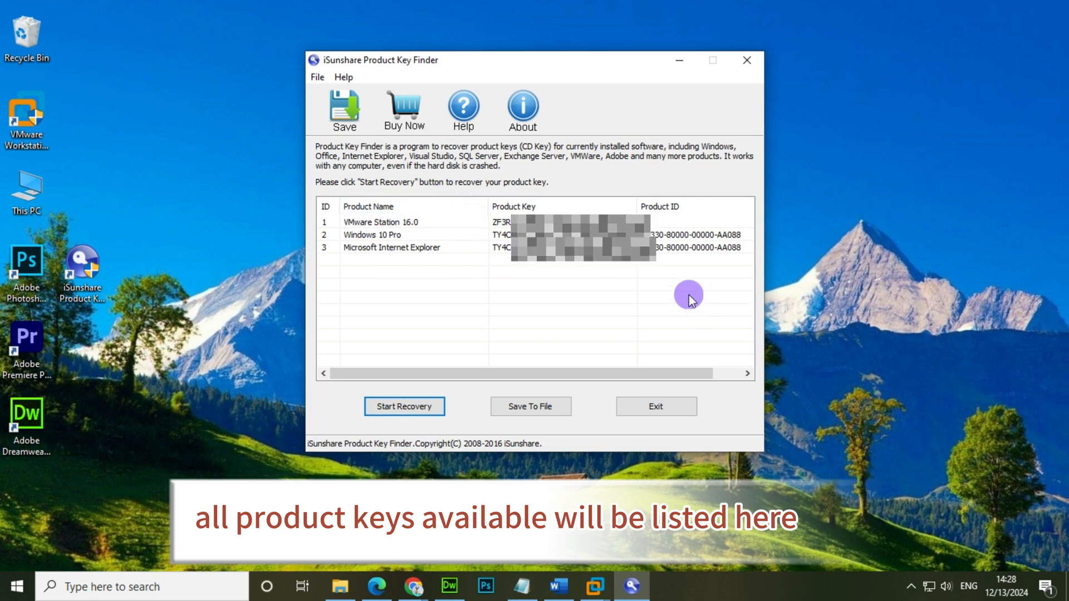
click(371, 234)
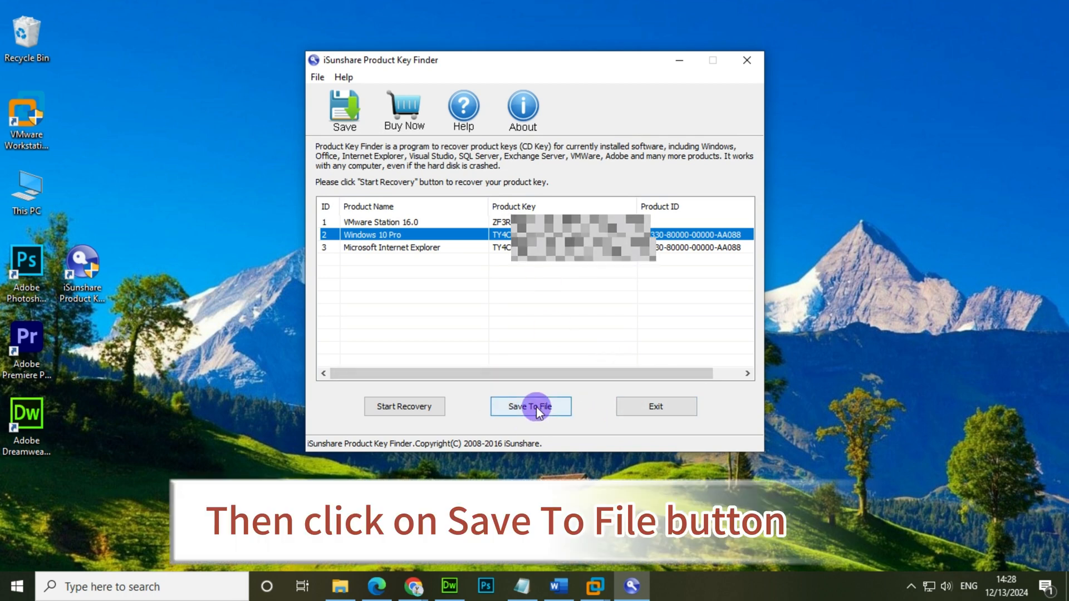
- Save the recovered keys as product key.txt and exit the program
click(531, 406)
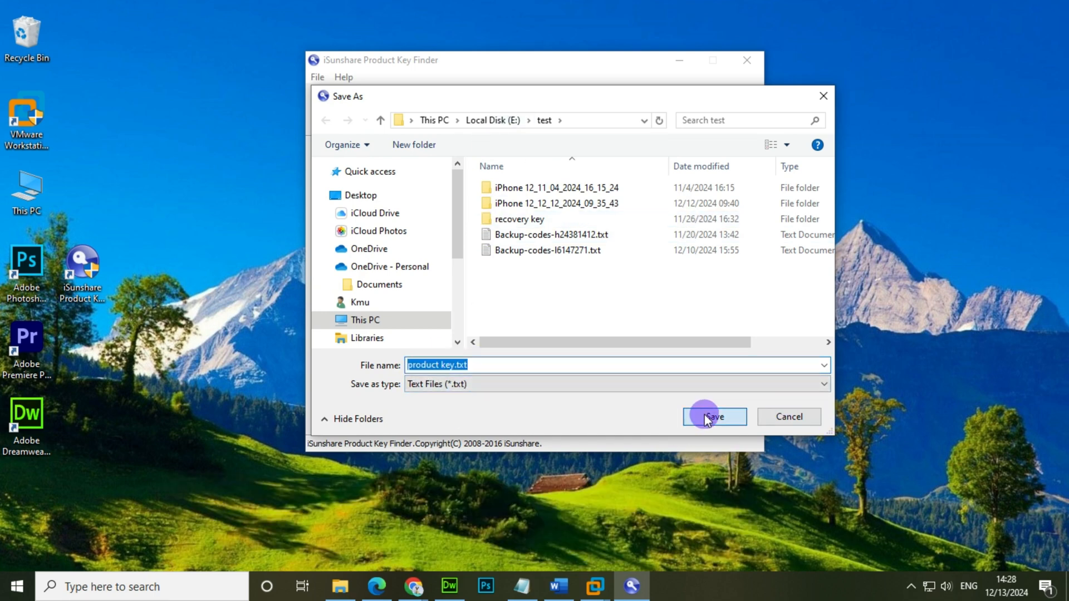
click(713, 416)
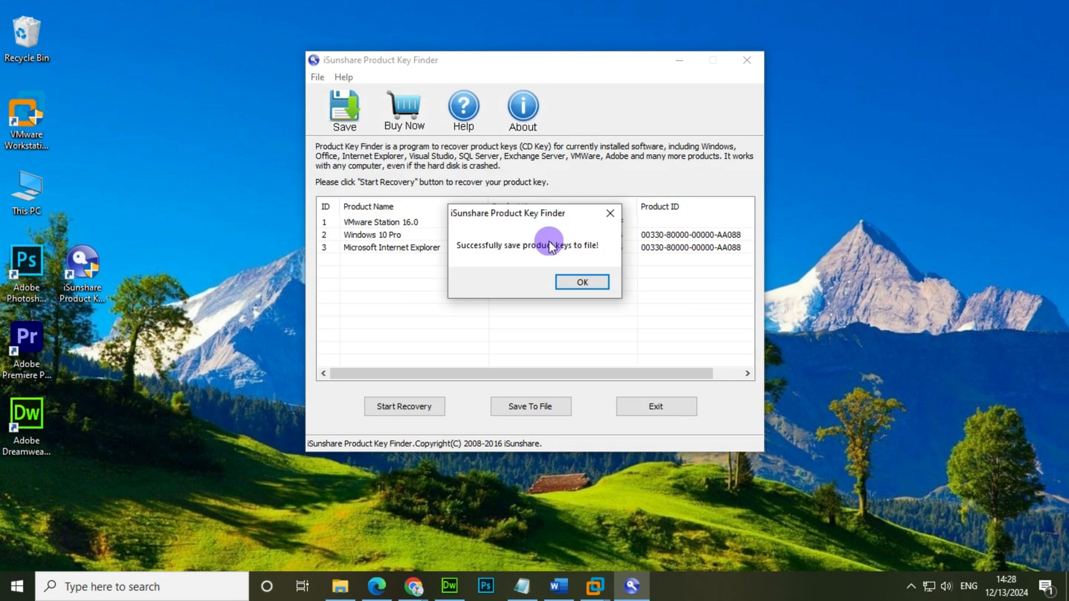
click(580, 282)
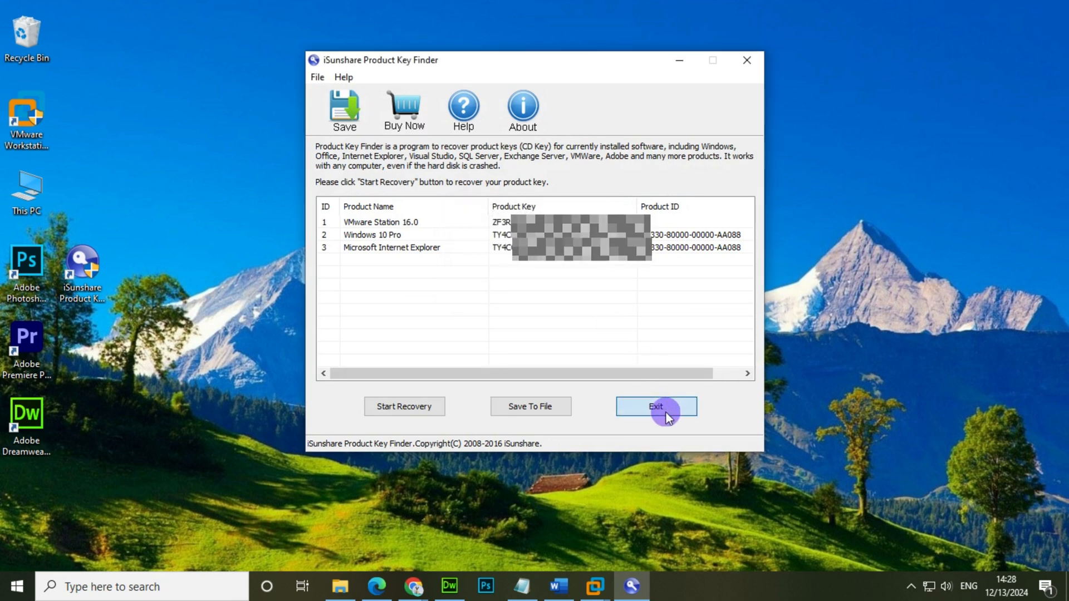
click(656, 407)
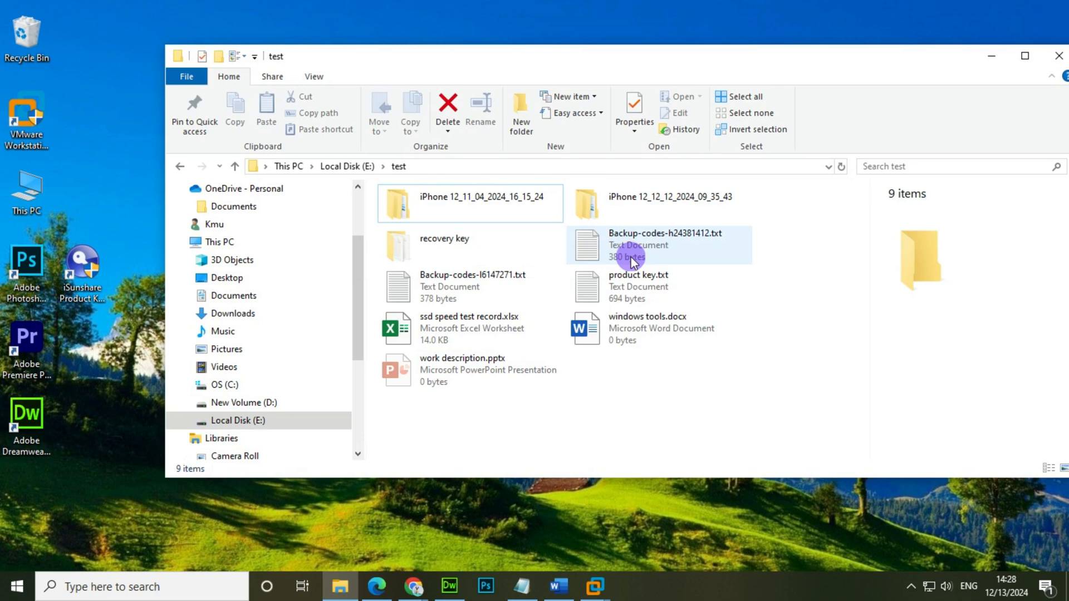
- Open product key.txt (694 bytes) from the E:\test folder
click(638, 286)
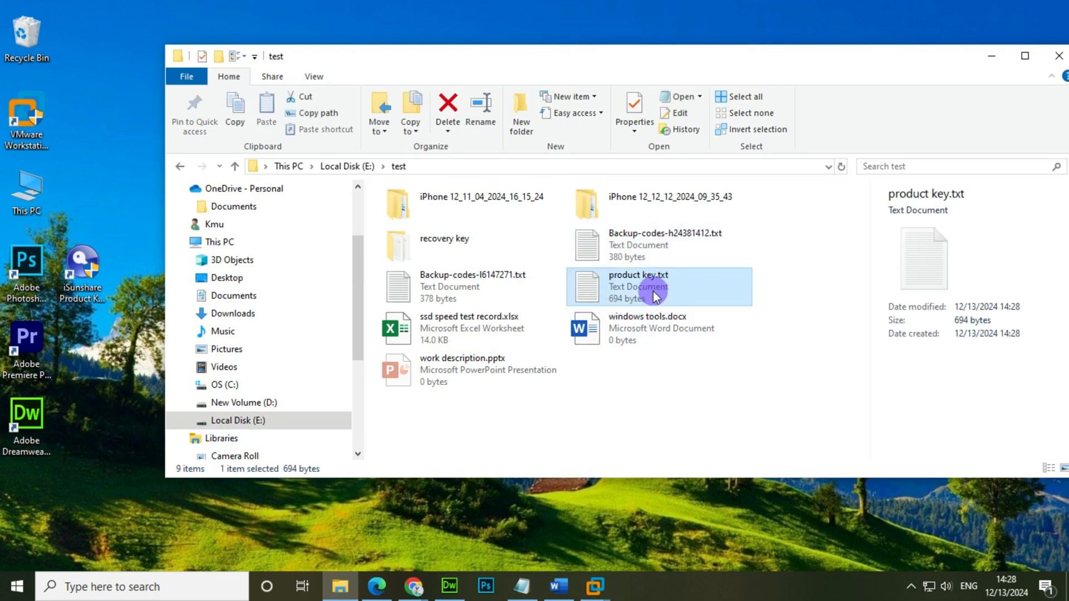
double_click(638, 286)
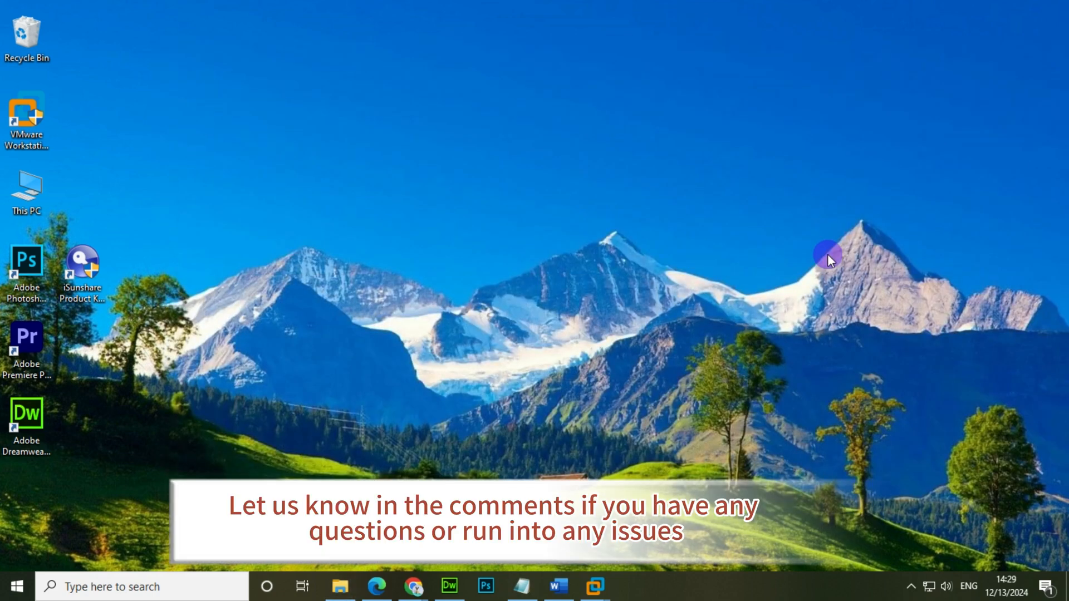
mouse_move(848, 309)
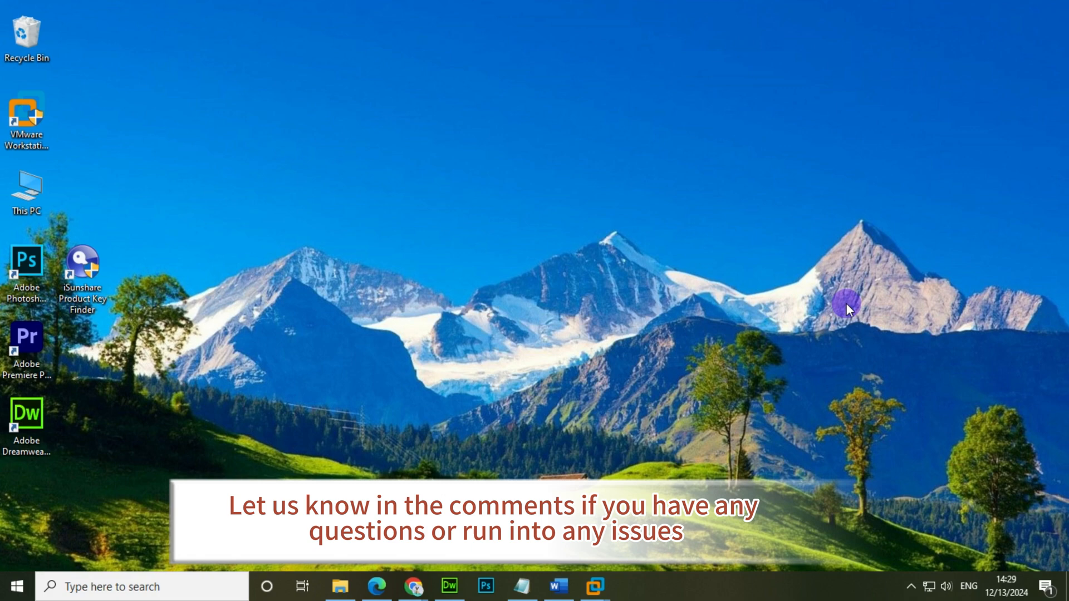